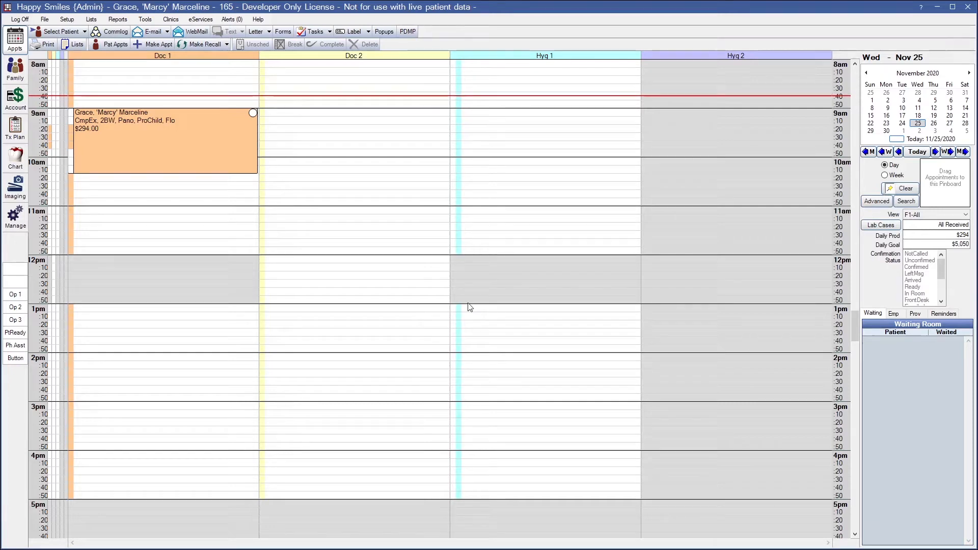
pyautogui.moveTo(176, 124)
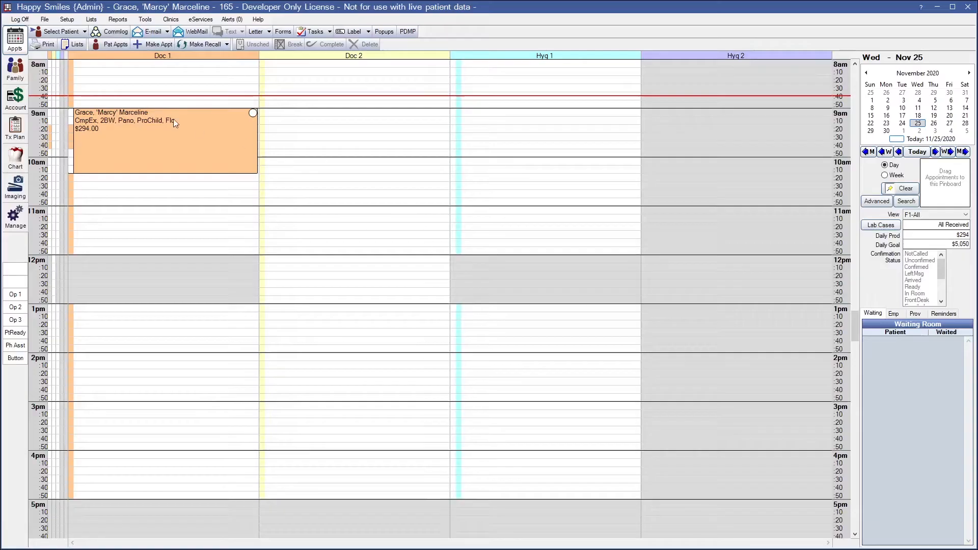
# Open the Setup menu to reach the Appointments setup options
pyautogui.click(68, 19)
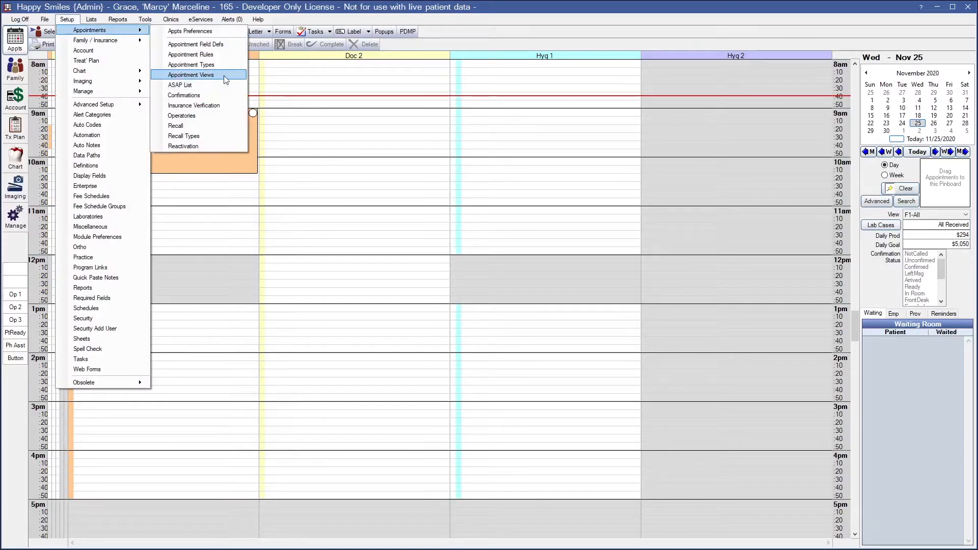
# Open Appointment Views and list the Headquarters clinic's views
pyautogui.click(191, 74)
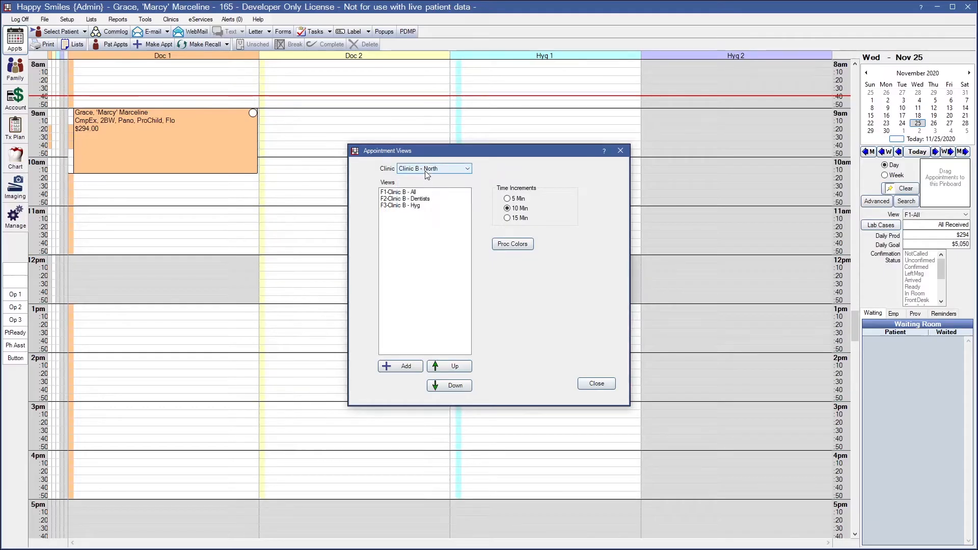
pyautogui.click(466, 169)
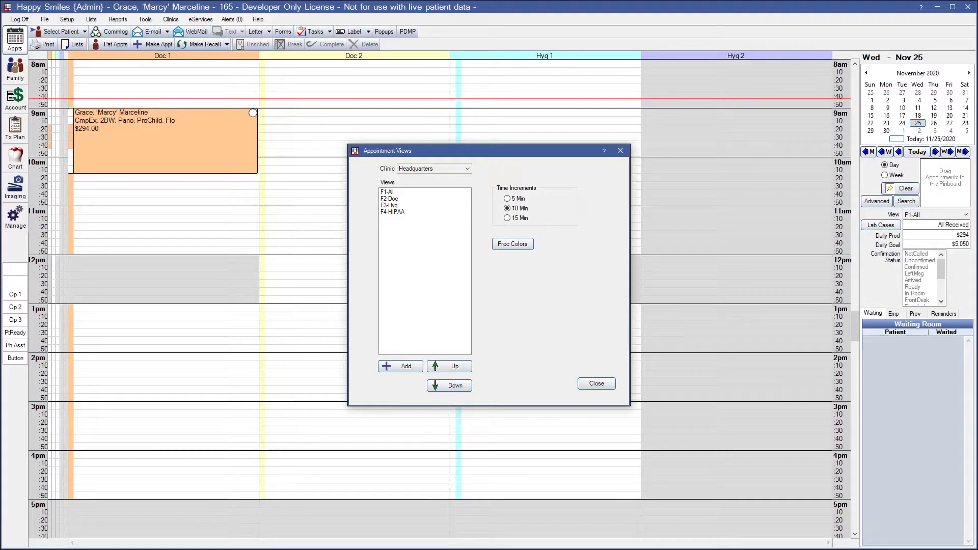
pyautogui.moveTo(557, 205)
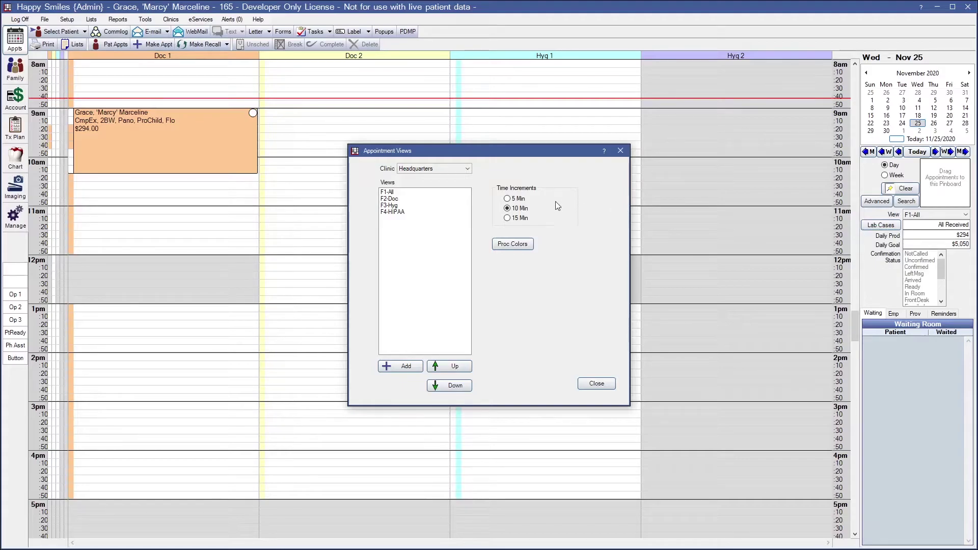
pyautogui.moveTo(553, 223)
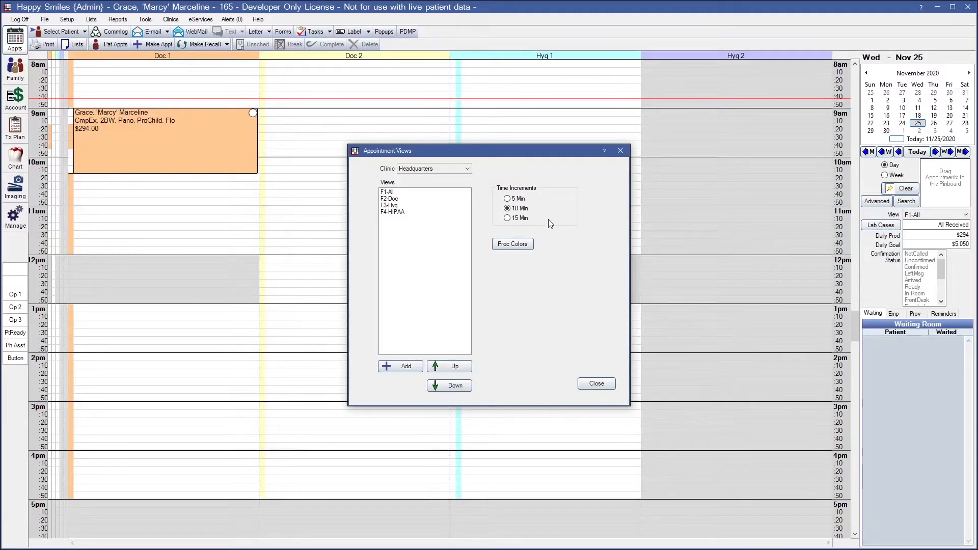
pyautogui.moveTo(550, 213)
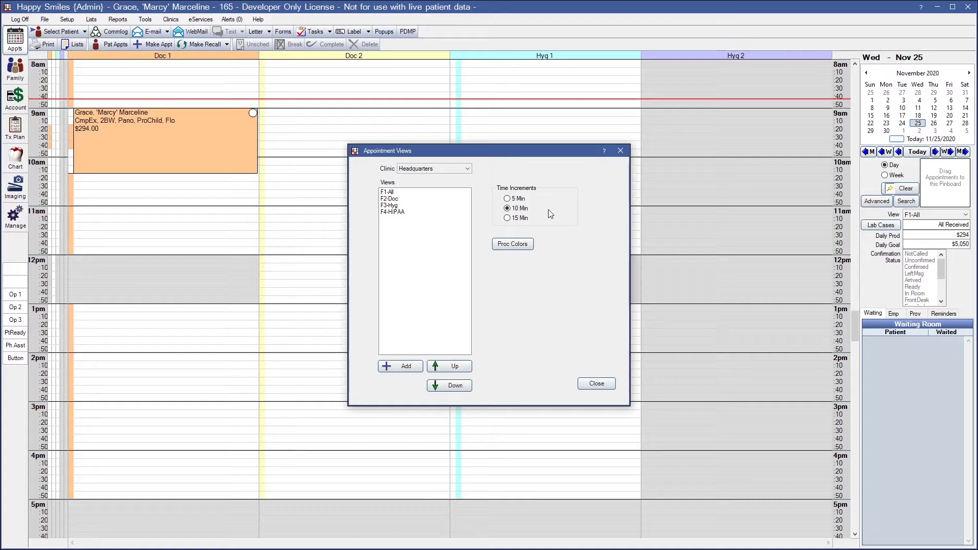
pyautogui.moveTo(545, 216)
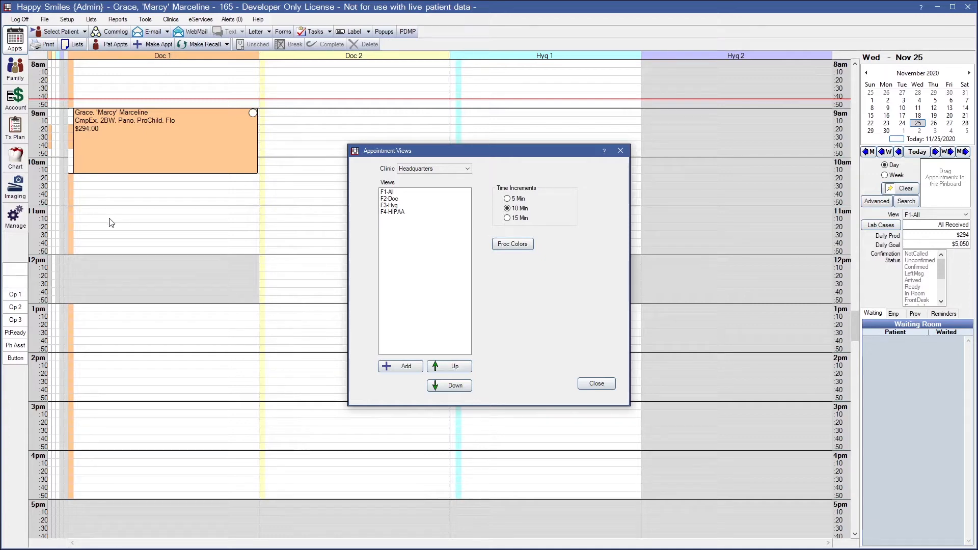
pyautogui.moveTo(119, 257)
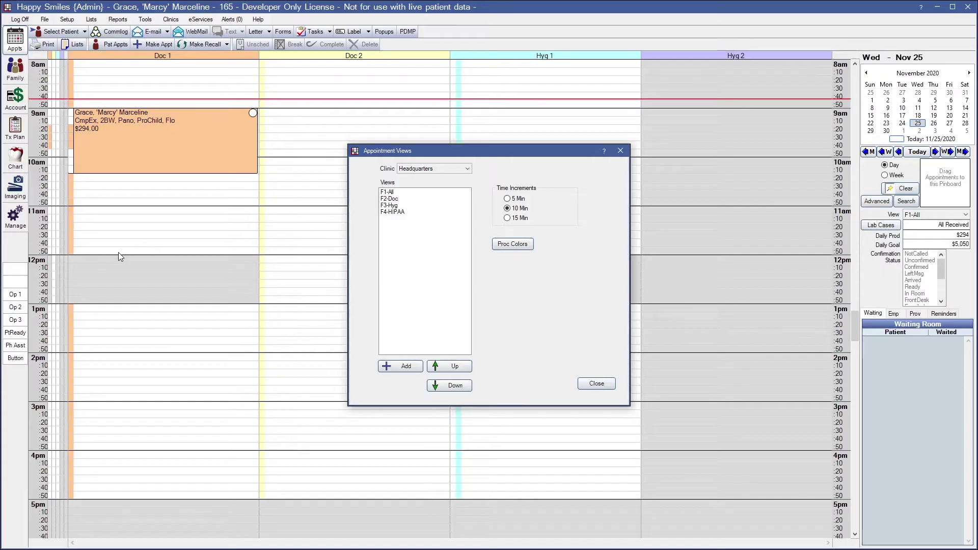
pyautogui.moveTo(582, 238)
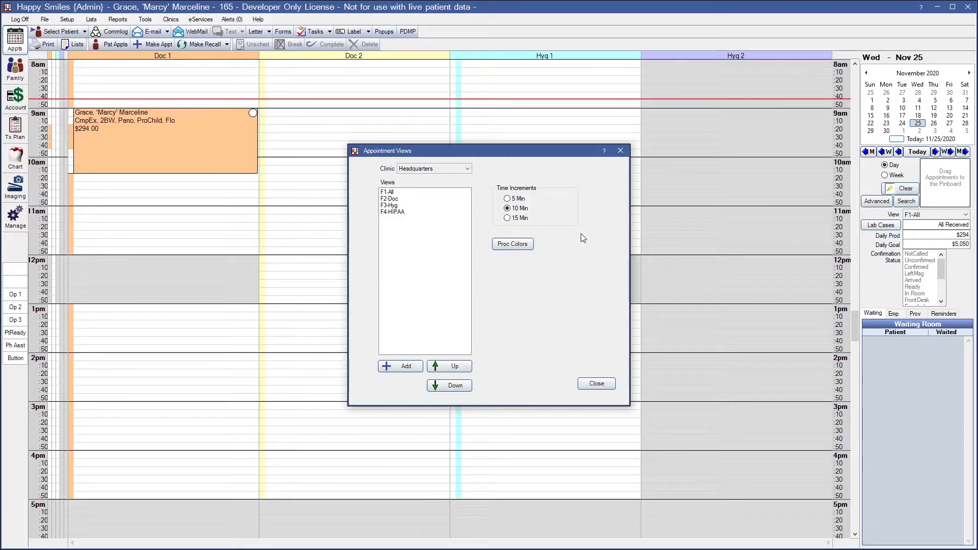
pyautogui.moveTo(581, 237)
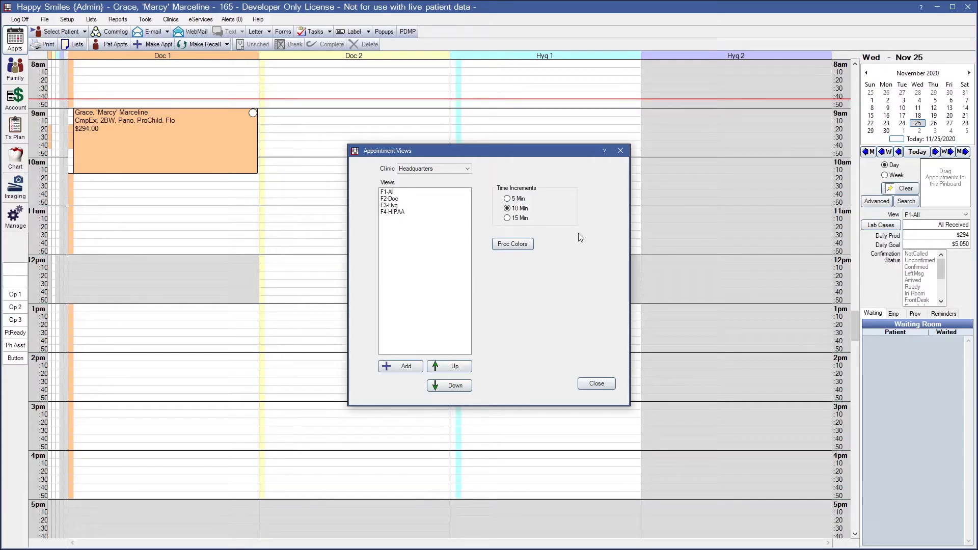
pyautogui.moveTo(534, 239)
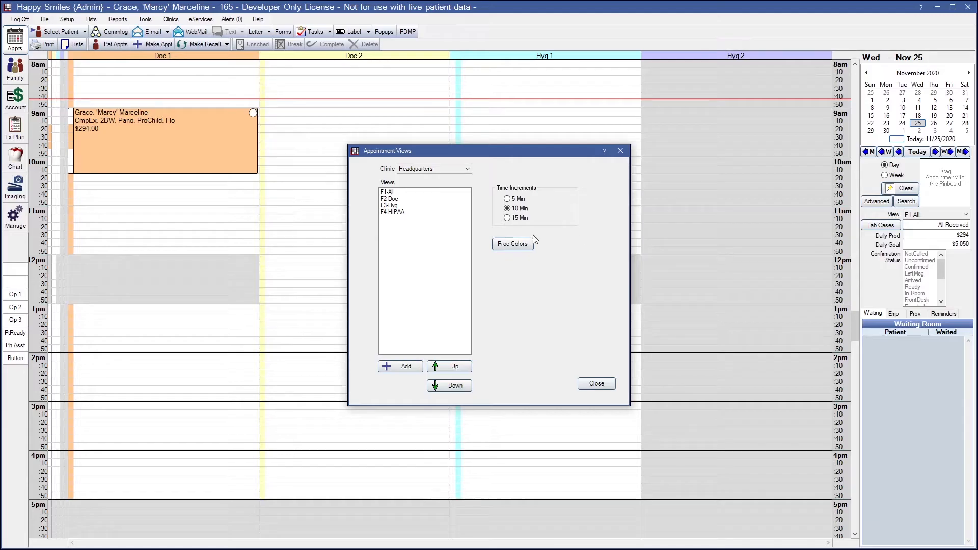
pyautogui.click(387, 192)
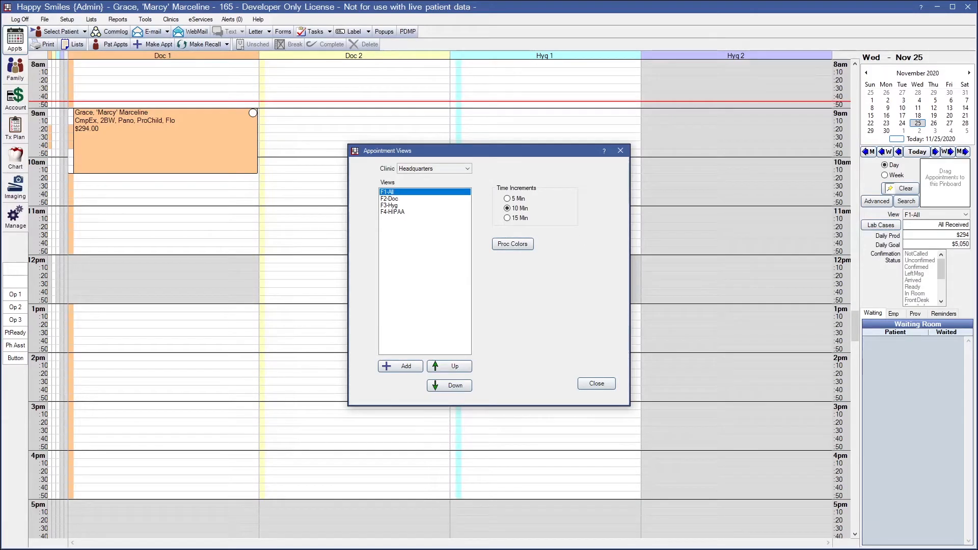
pyautogui.moveTo(544, 248)
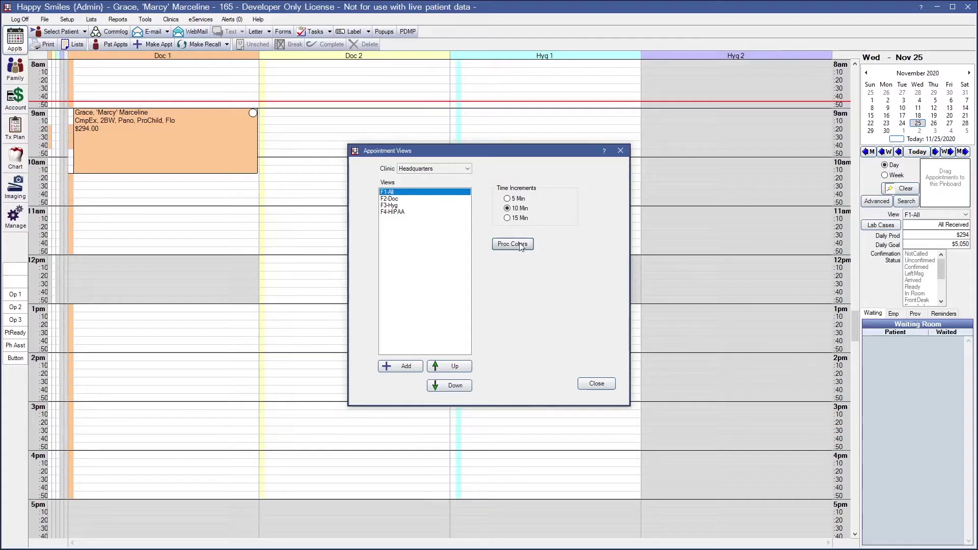
pyautogui.click(513, 244)
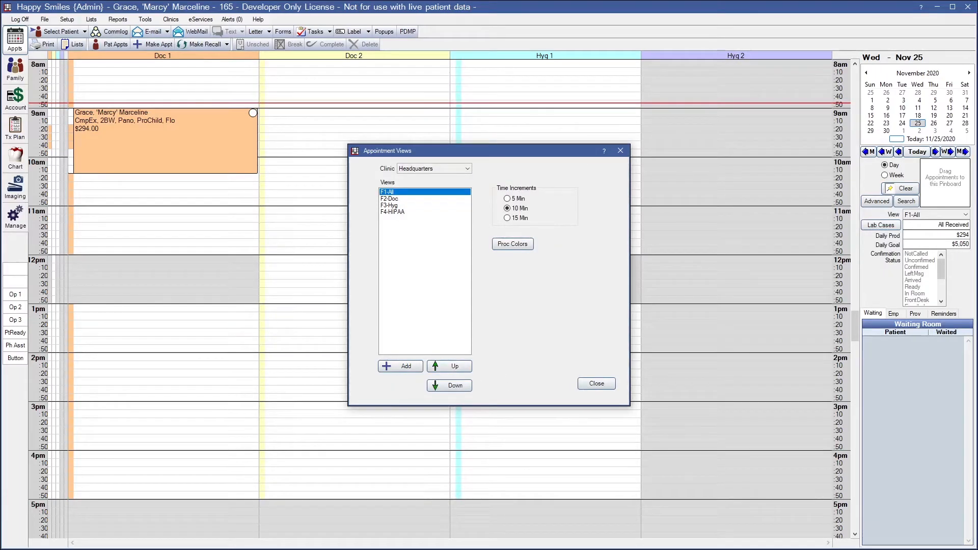
pyautogui.moveTo(555, 429)
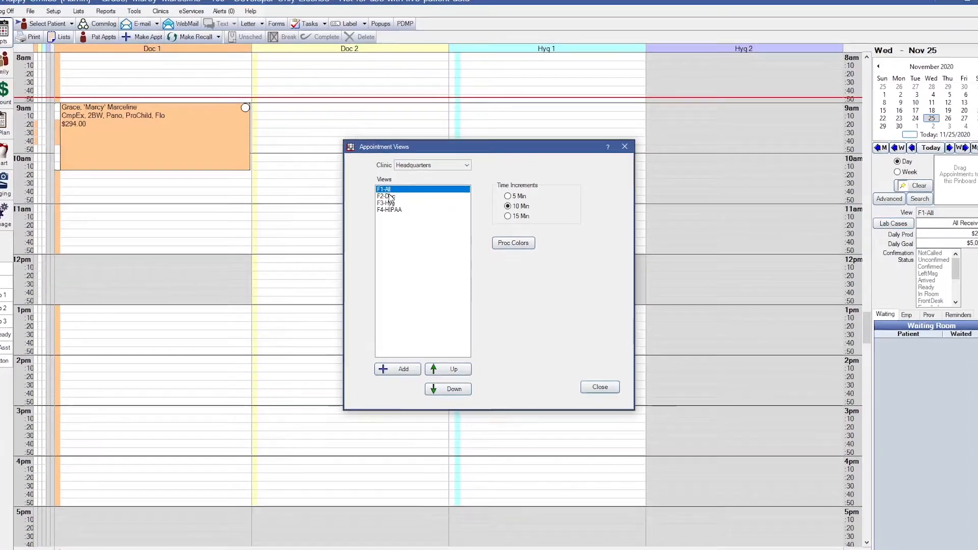
# Open the F1-All view in the Appointment View Edit window
pyautogui.doubleClick(384, 189)
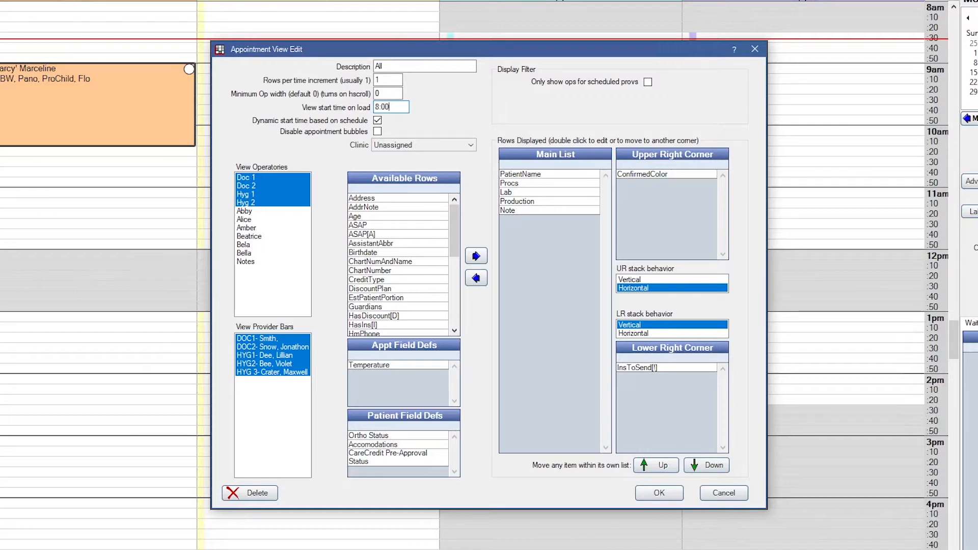
pyautogui.moveTo(336, 159)
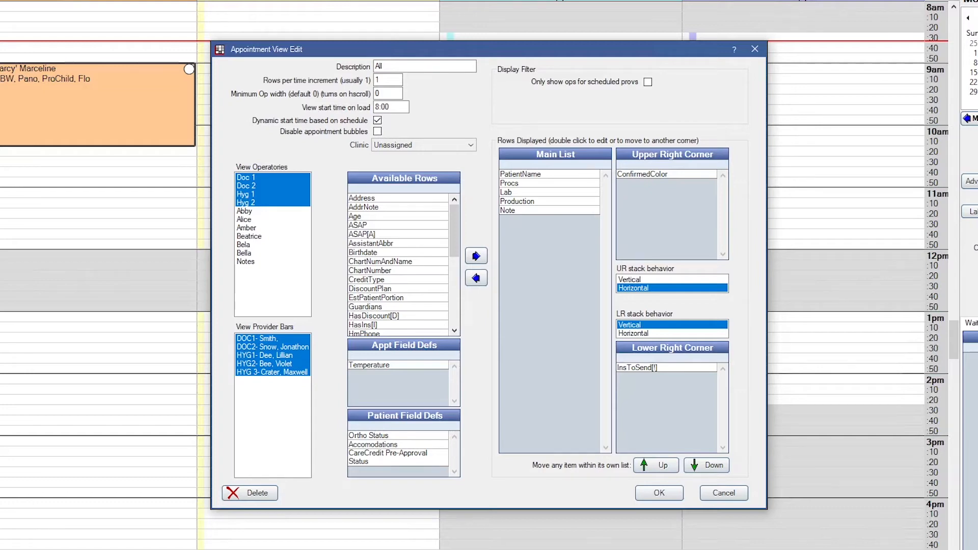
pyautogui.moveTo(868, 362)
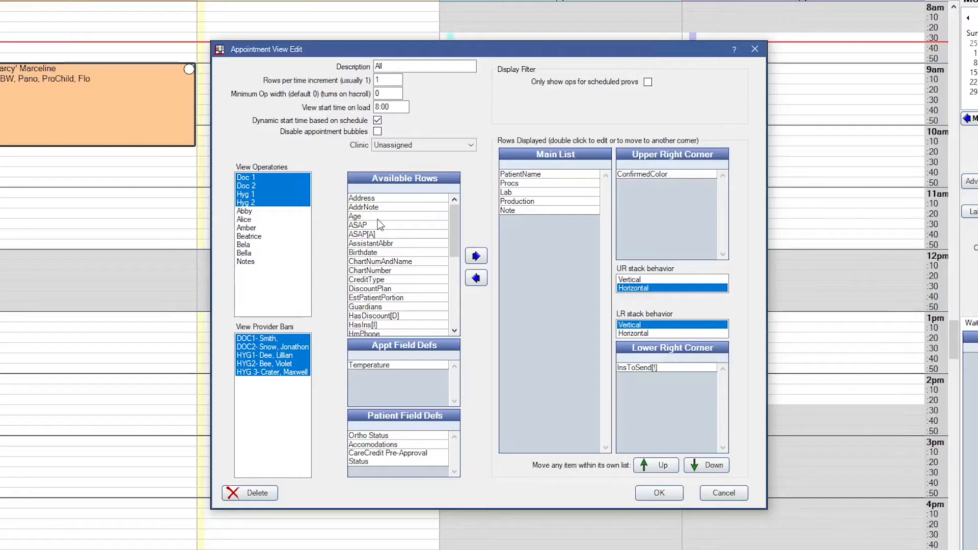
pyautogui.moveTo(300, 290)
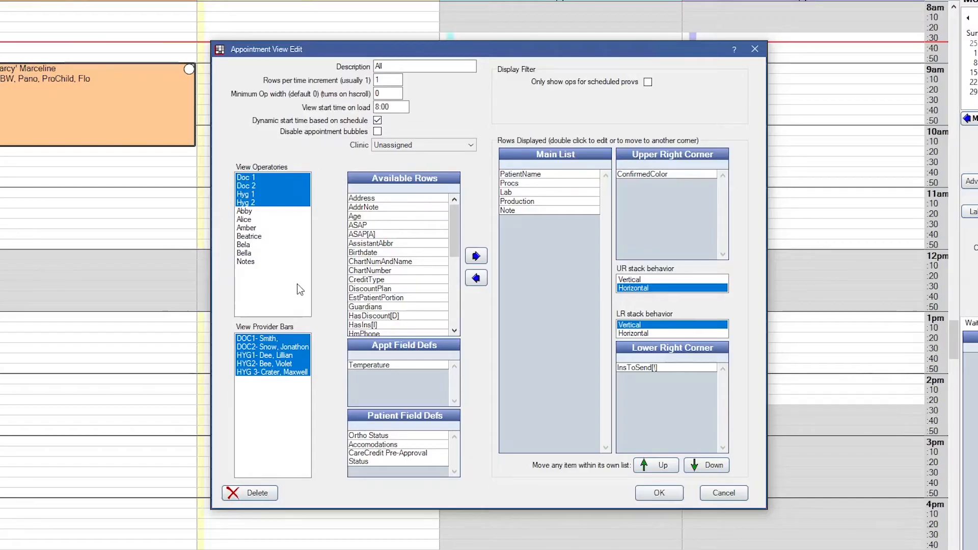
pyautogui.moveTo(250, 140)
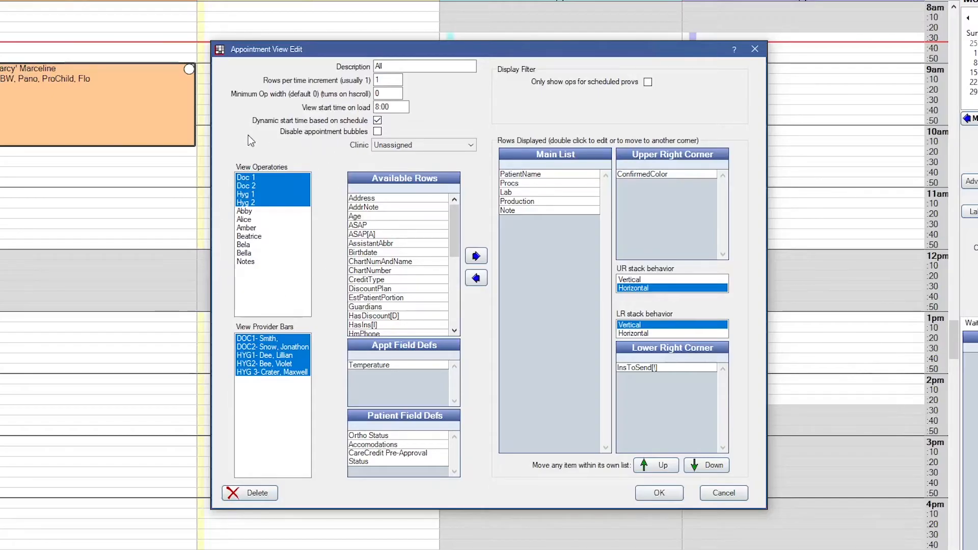
pyautogui.click(244, 211)
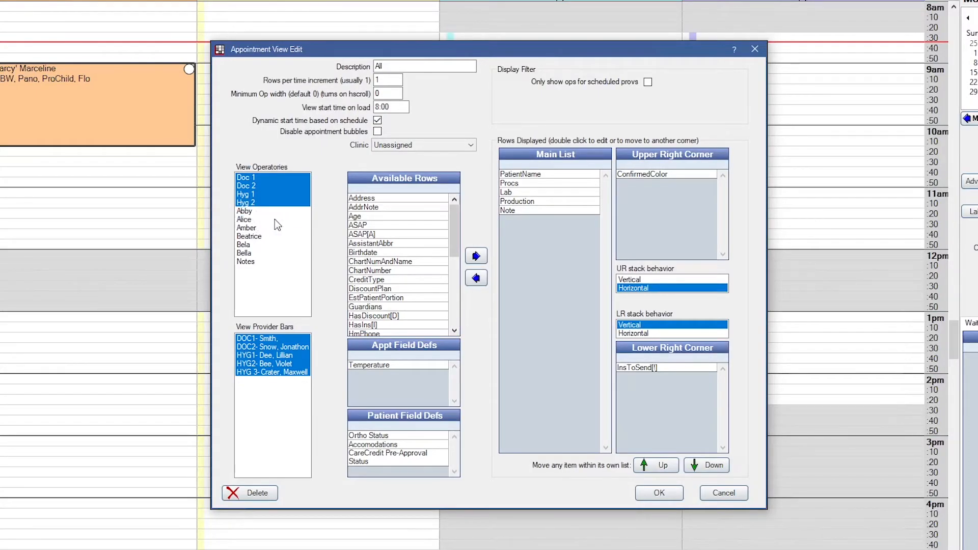
pyautogui.moveTo(300, 297)
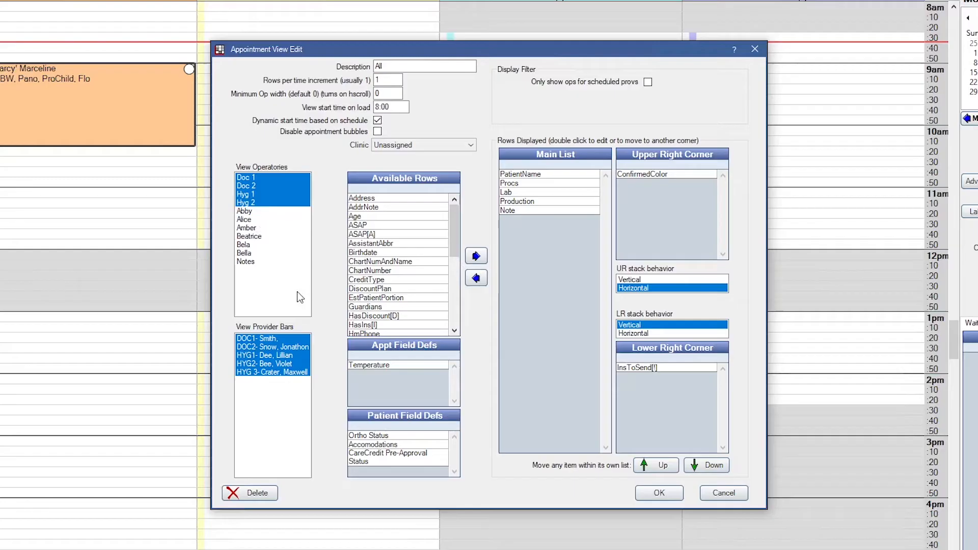
pyautogui.moveTo(278, 339)
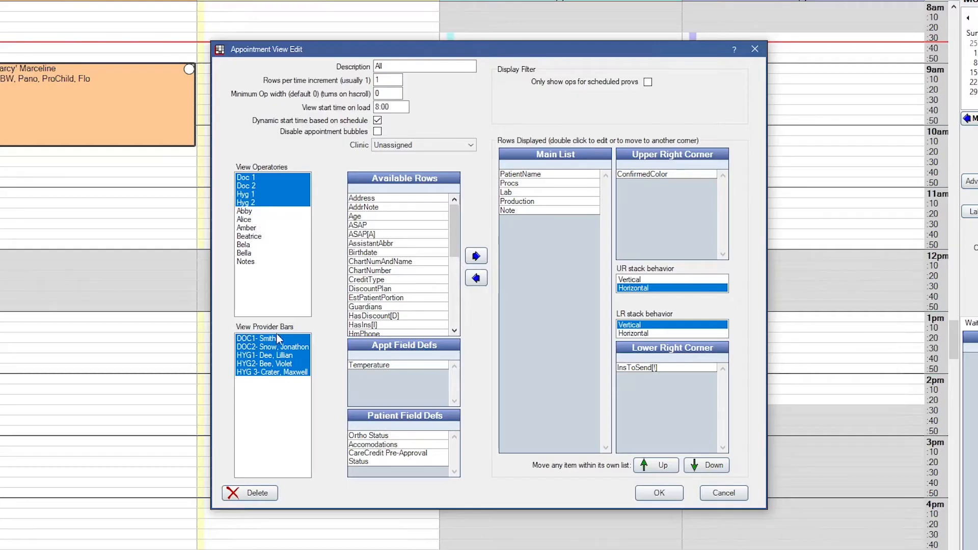
pyautogui.moveTo(307, 338)
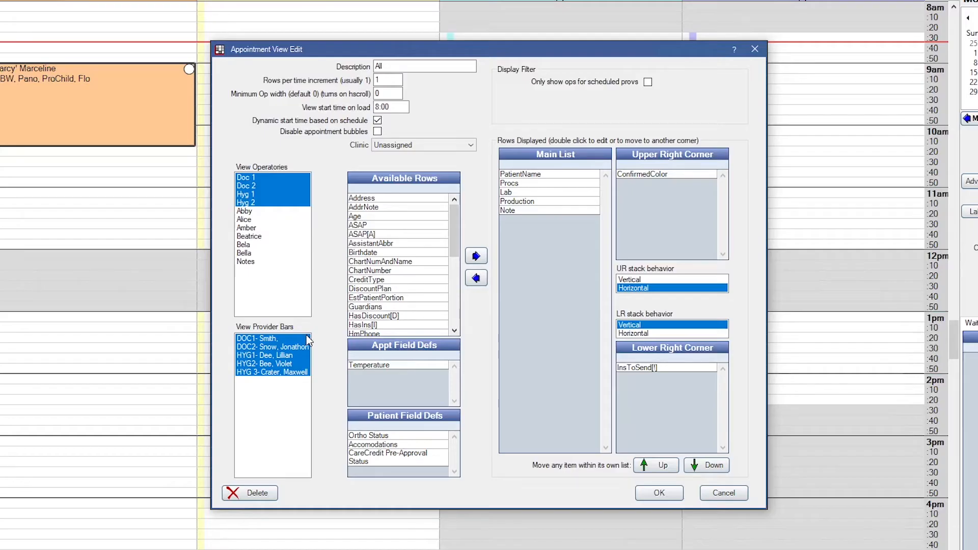
pyautogui.moveTo(272, 396)
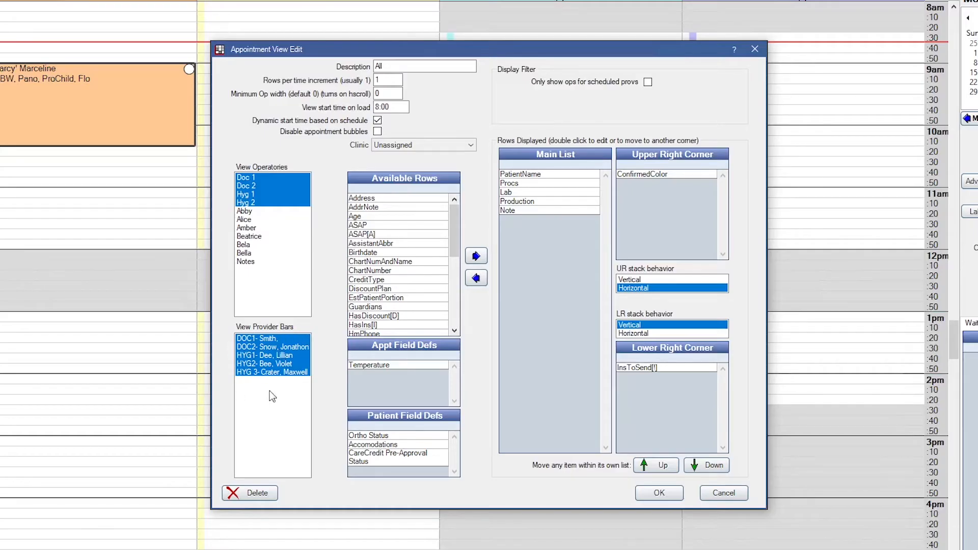
pyautogui.moveTo(249, 346)
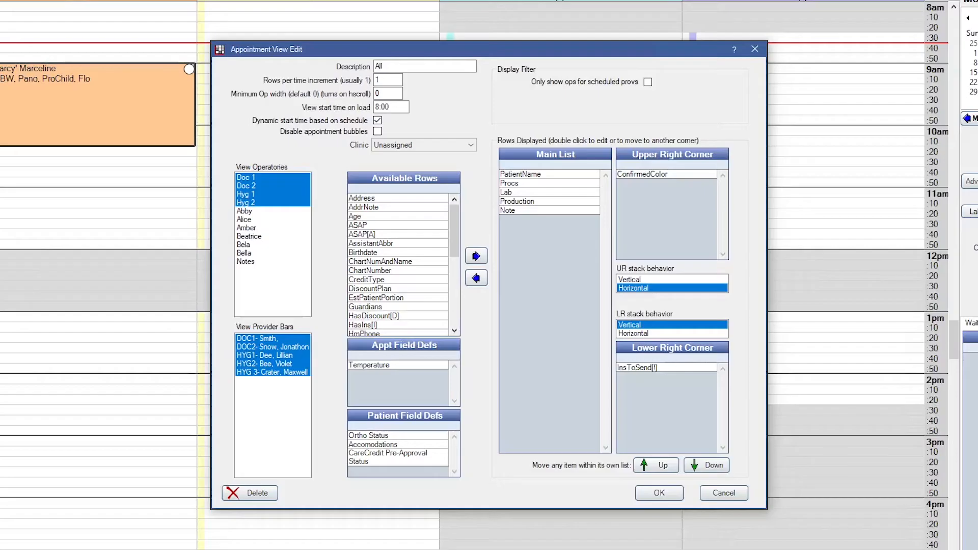
pyautogui.moveTo(681, 23)
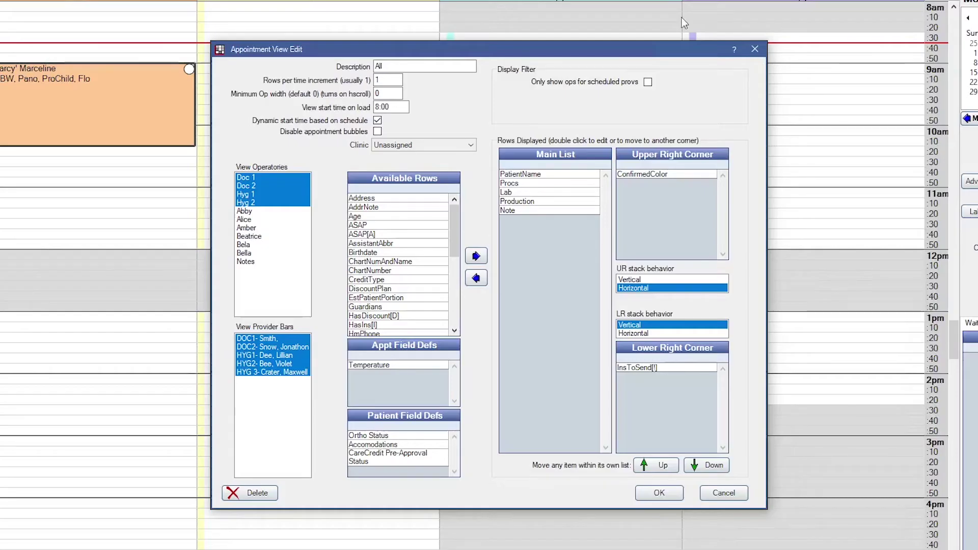
pyautogui.moveTo(545, 99)
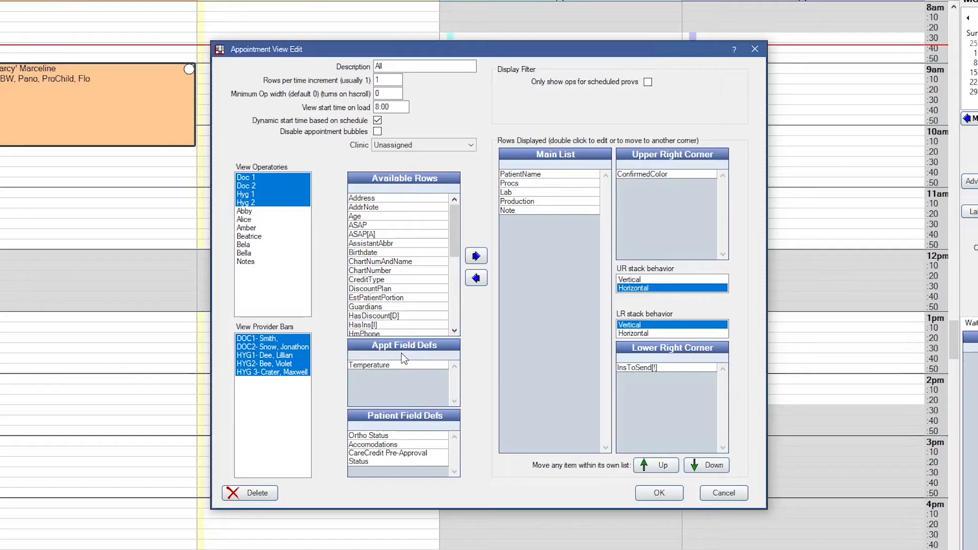
pyautogui.moveTo(404, 424)
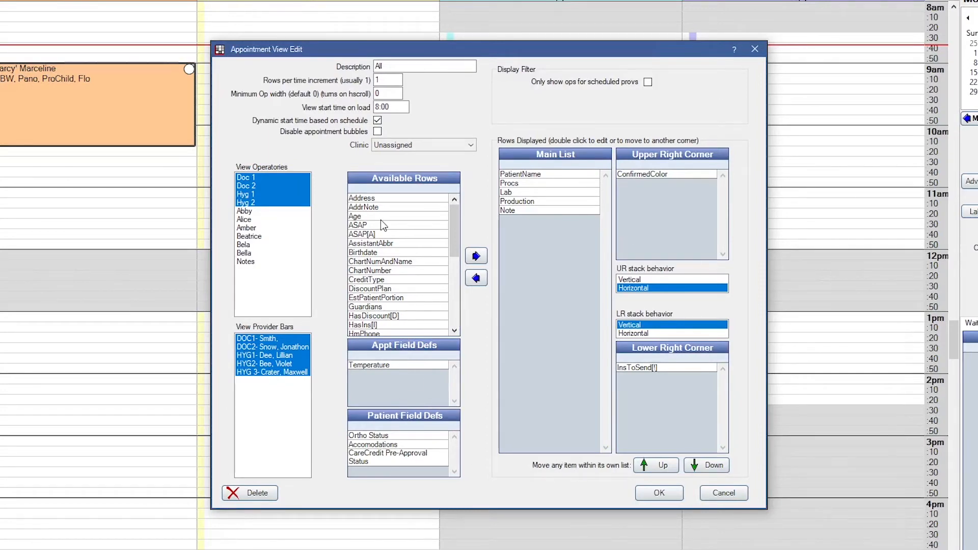
# Add Age to the F1-All main list and move it under PatientName
pyautogui.click(355, 216)
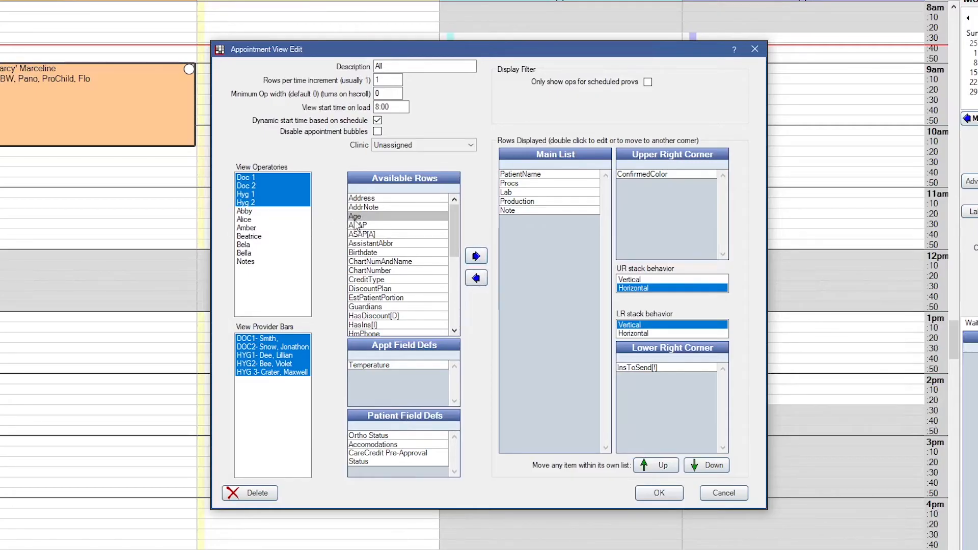
pyautogui.click(476, 256)
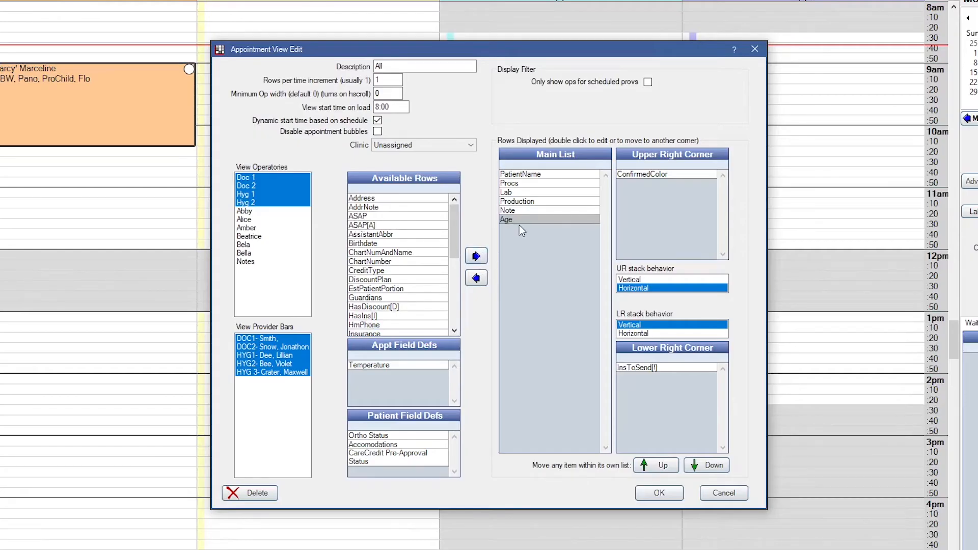
pyautogui.moveTo(529, 226)
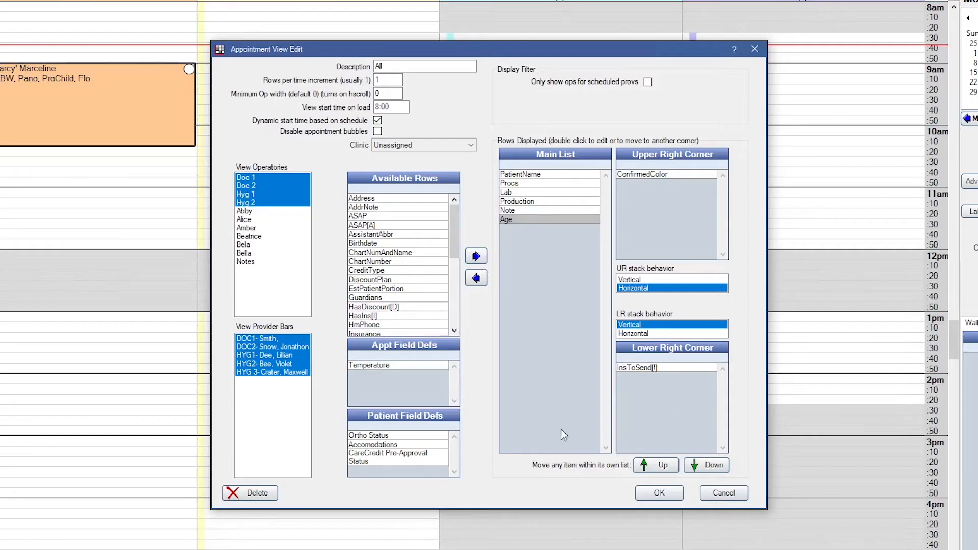
pyautogui.click(656, 465)
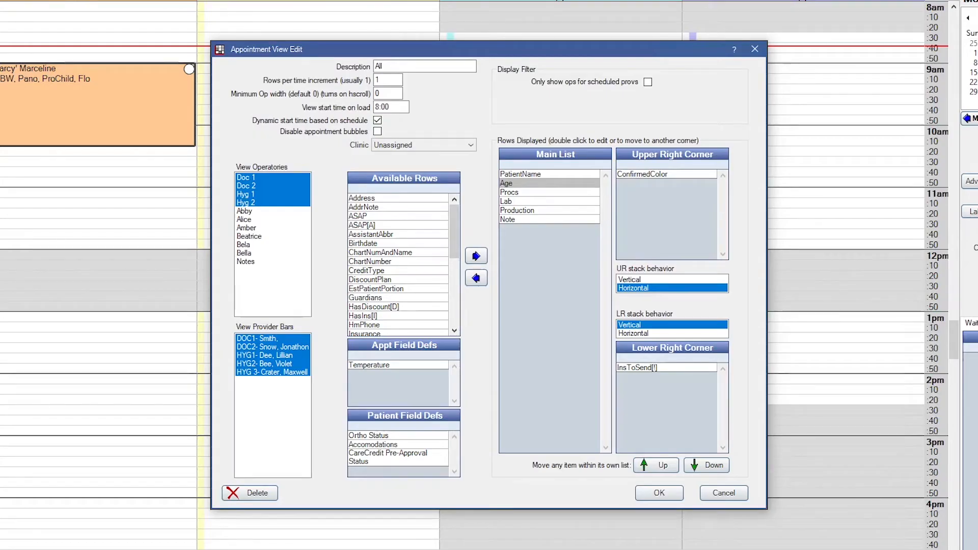
pyautogui.moveTo(728, 214)
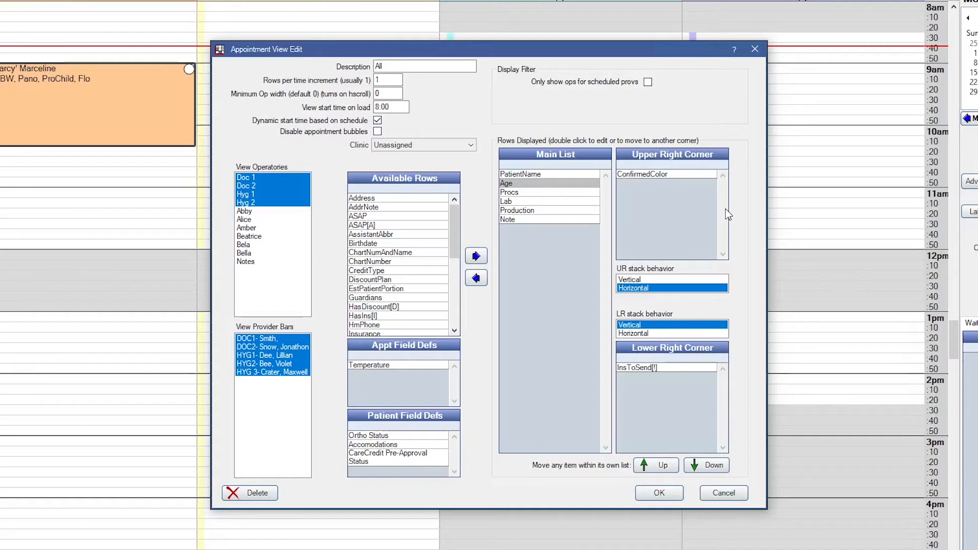
pyautogui.moveTo(608, 193)
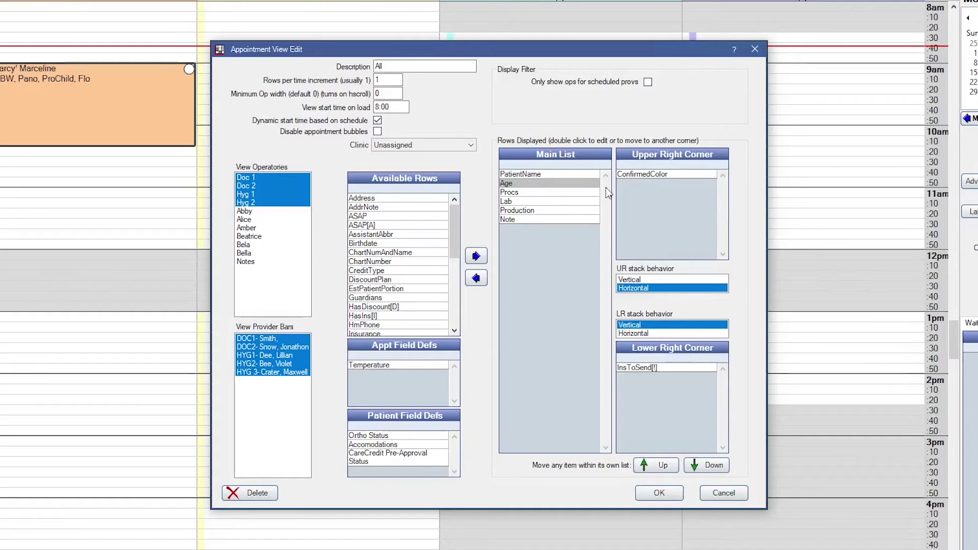
pyautogui.moveTo(687, 176)
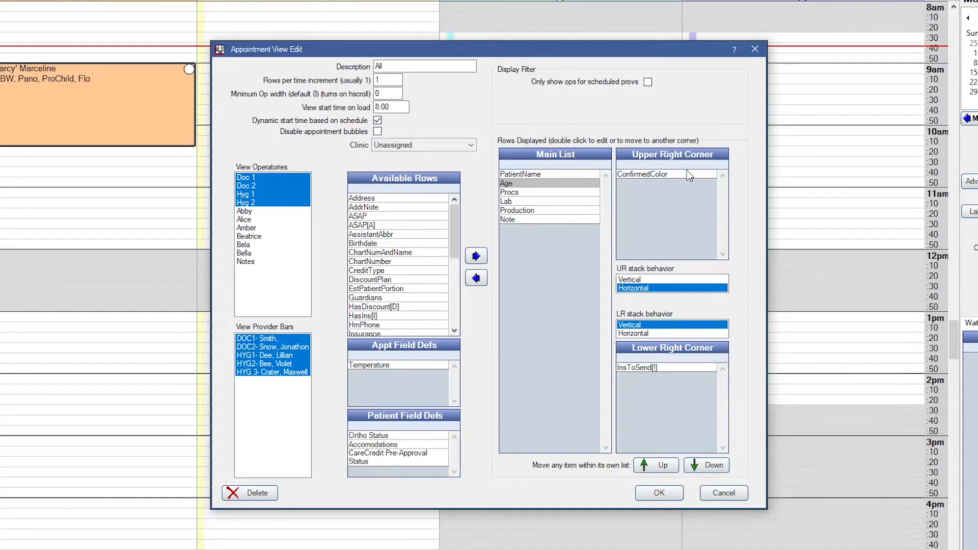
pyautogui.moveTo(668, 181)
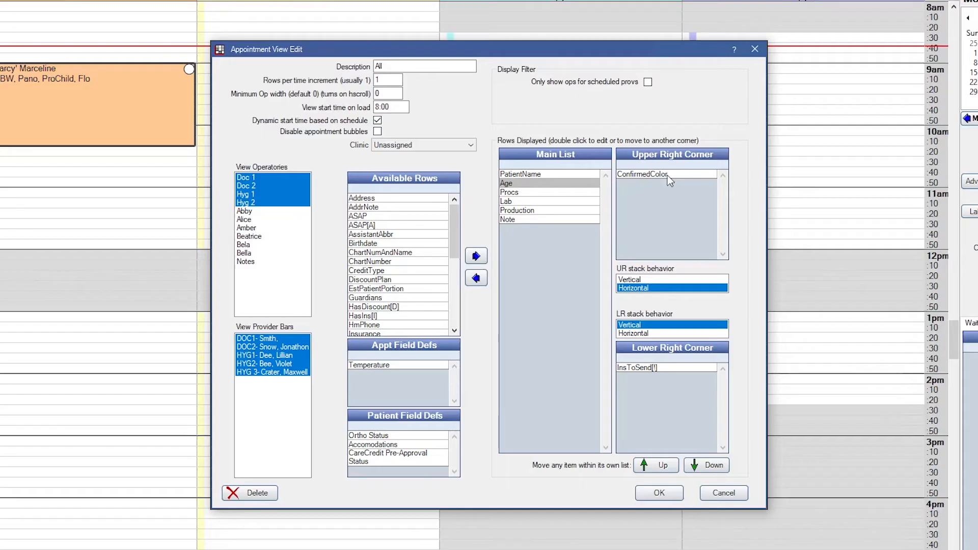
pyautogui.doubleClick(642, 174)
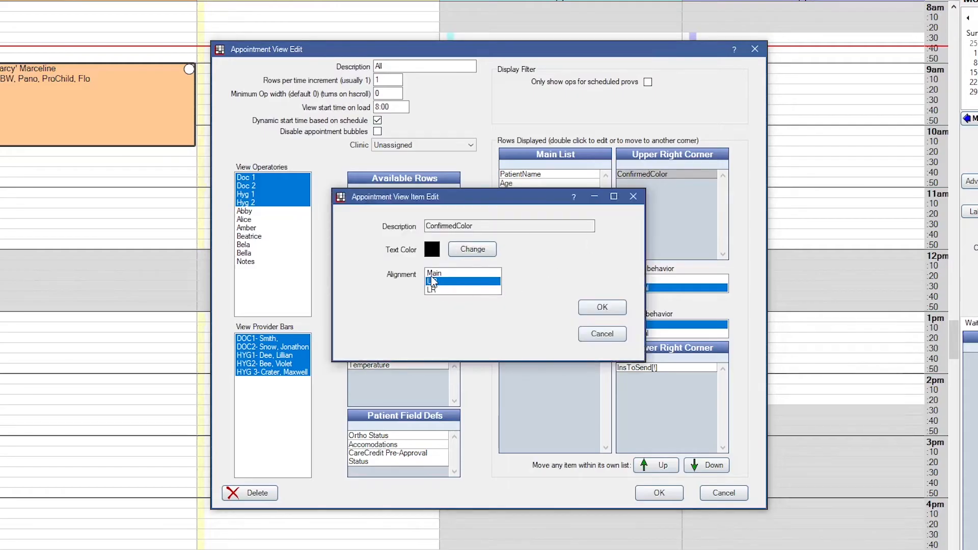
pyautogui.click(441, 273)
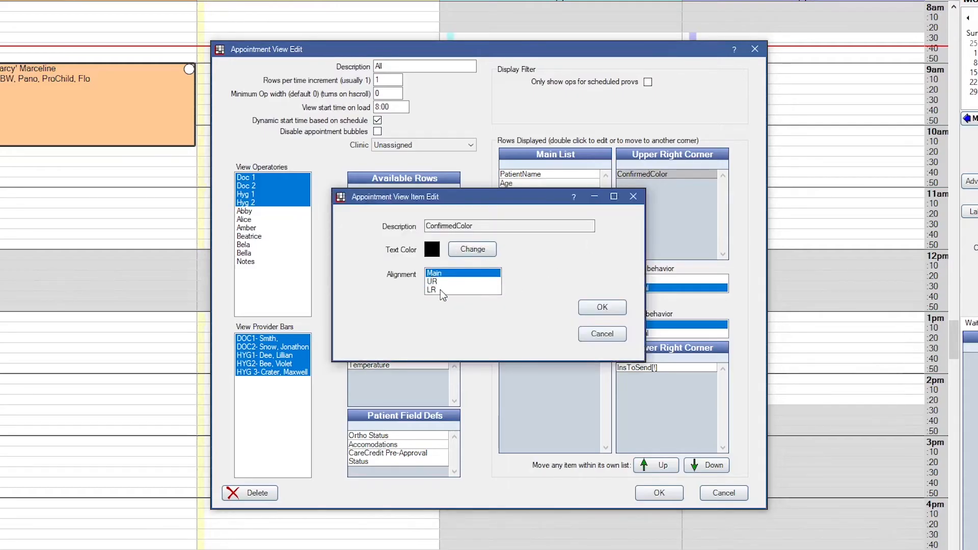
pyautogui.click(441, 290)
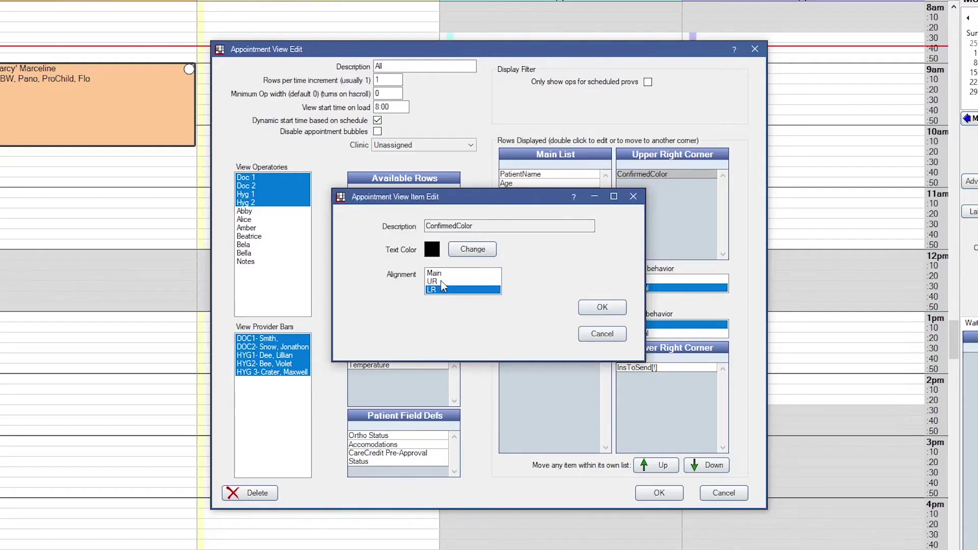
pyautogui.click(444, 282)
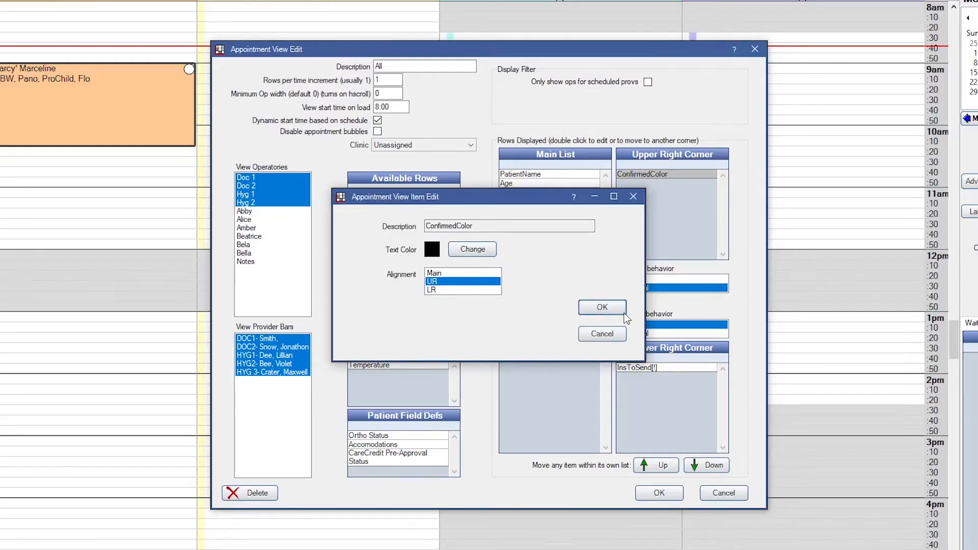
pyautogui.click(602, 307)
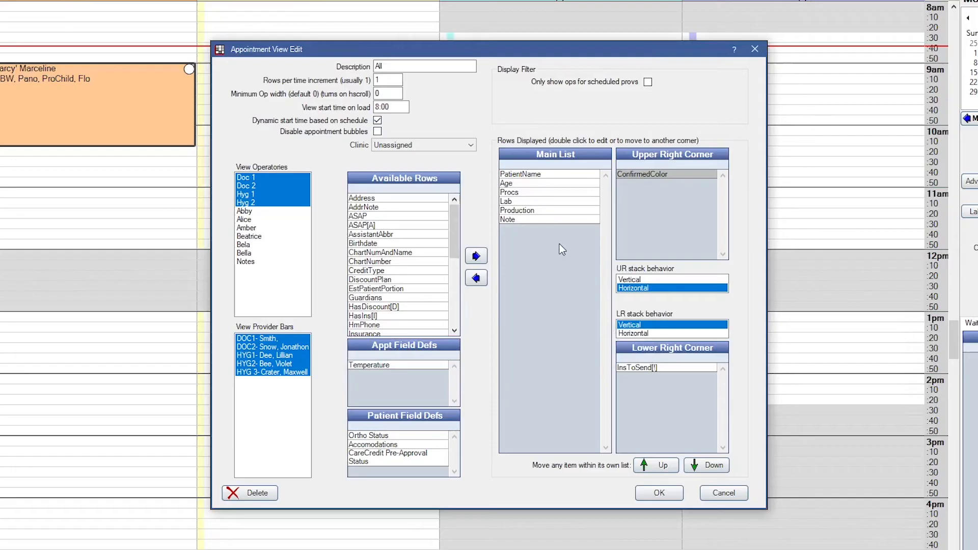
# Change the Note row's text color in the F1-All main list to red
pyautogui.doubleClick(507, 219)
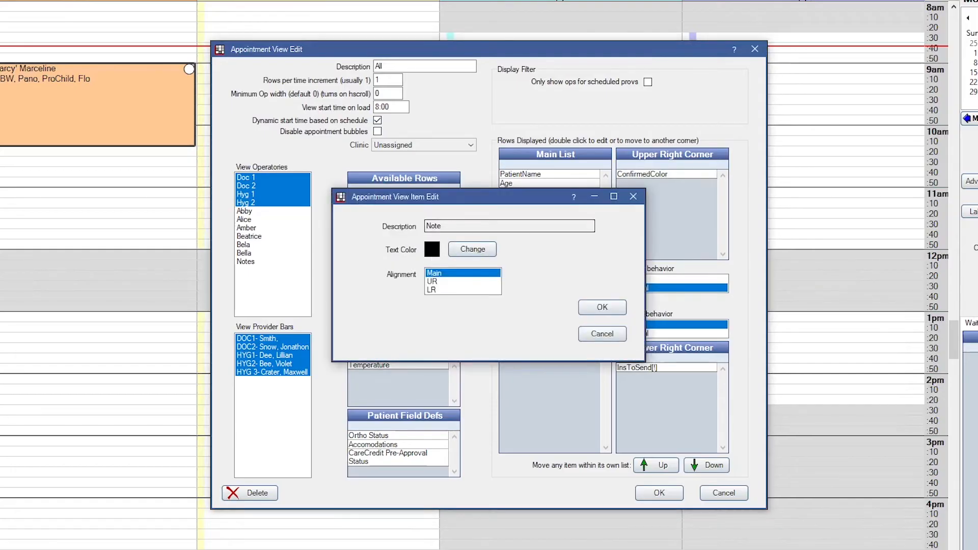
pyautogui.click(471, 249)
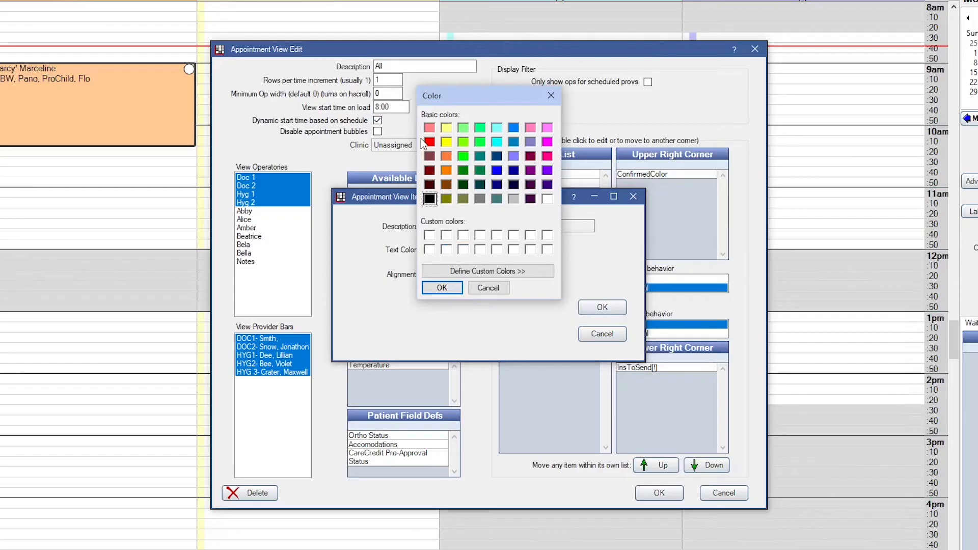
pyautogui.click(442, 287)
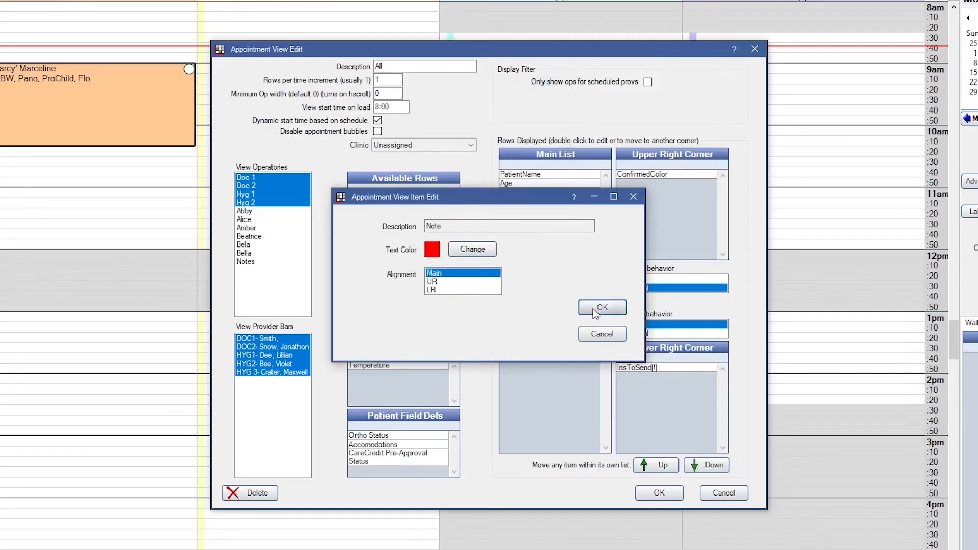
pyautogui.click(602, 307)
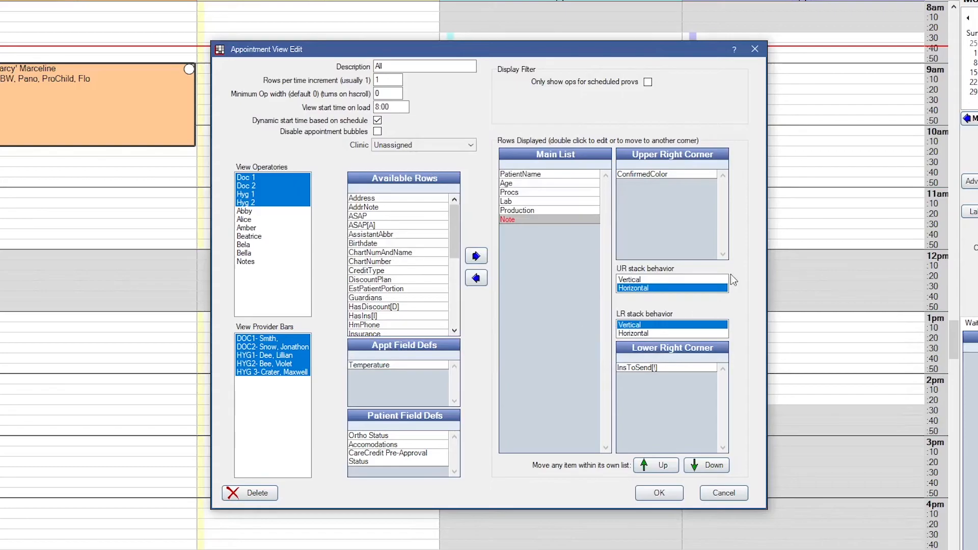
pyautogui.moveTo(722, 166)
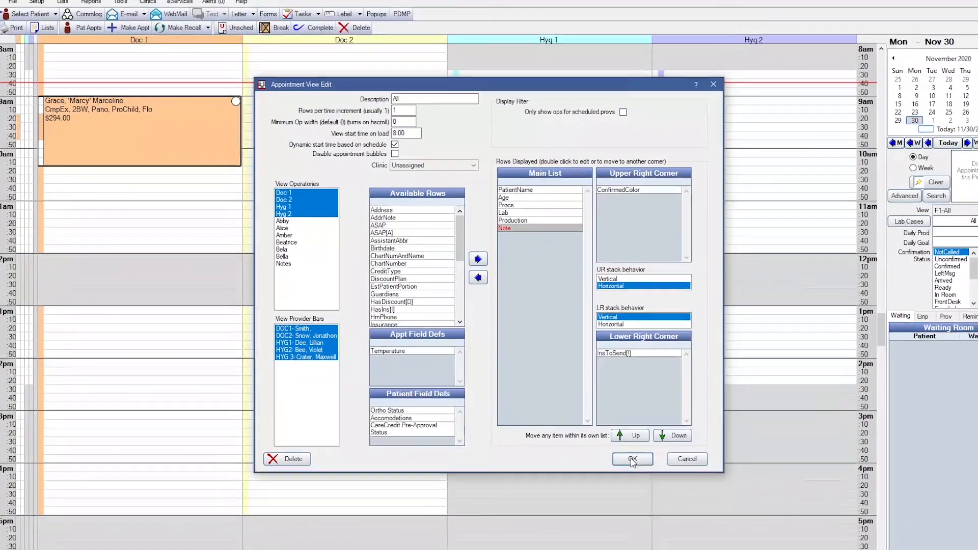
# Save the F1-All view edits, reorder F1-All down and back up, then close Appointment Views
pyautogui.click(633, 459)
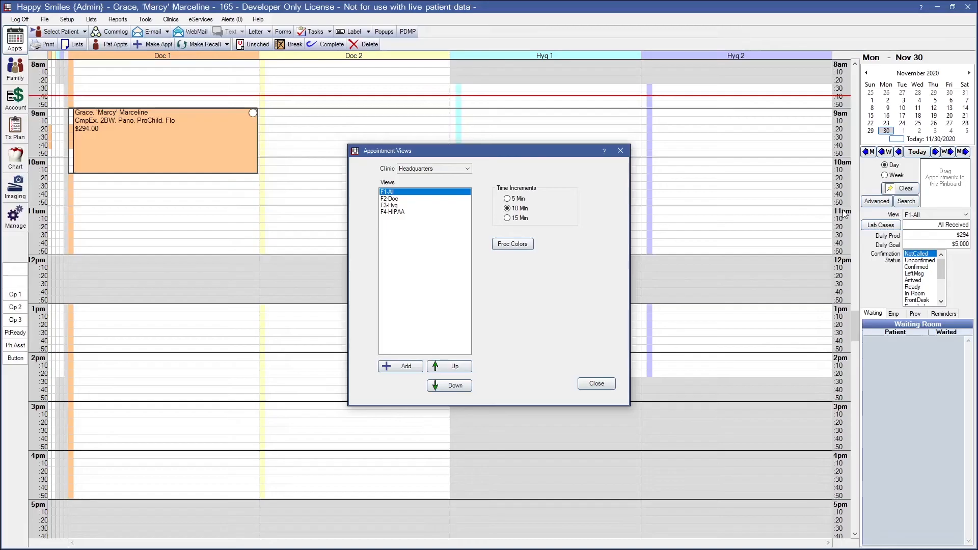
pyautogui.moveTo(652, 169)
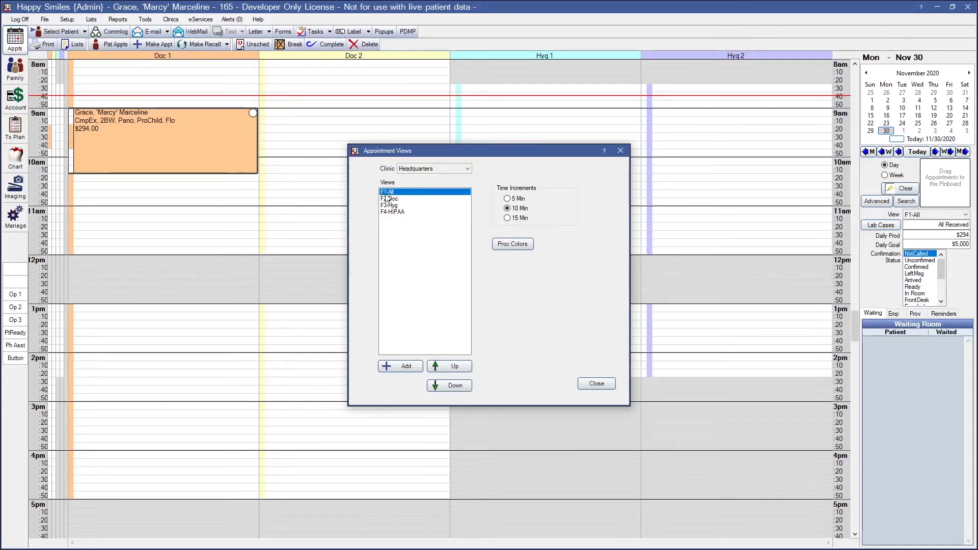
pyautogui.moveTo(402, 221)
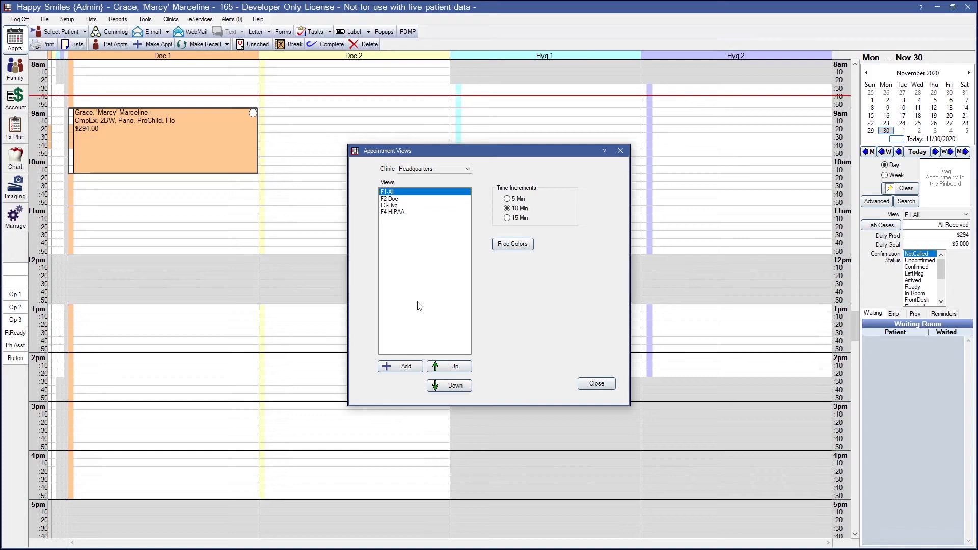
pyautogui.click(449, 386)
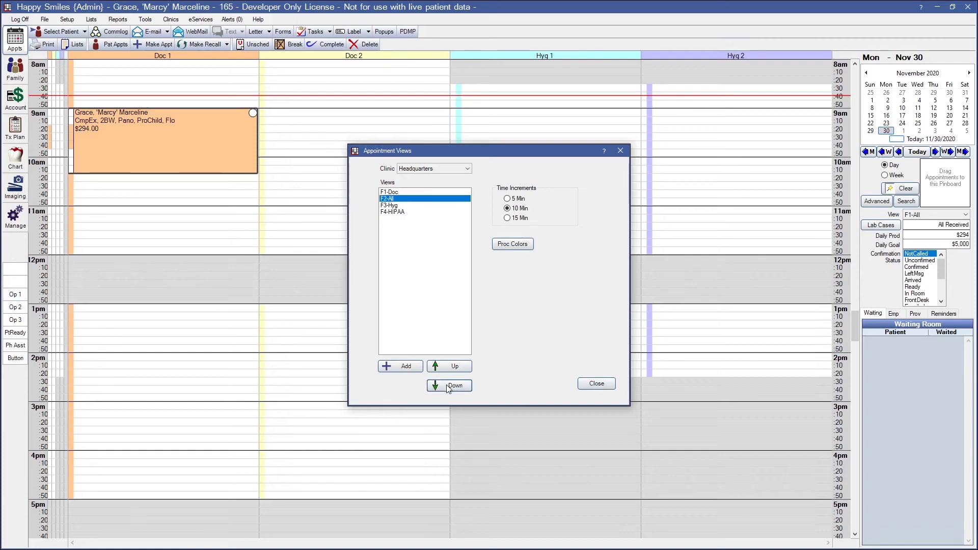
pyautogui.click(450, 367)
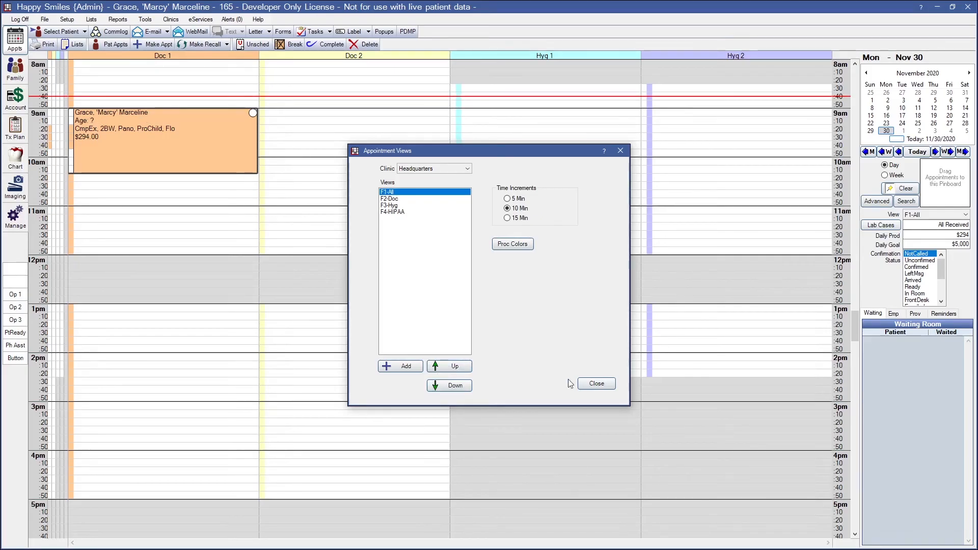
pyautogui.click(596, 384)
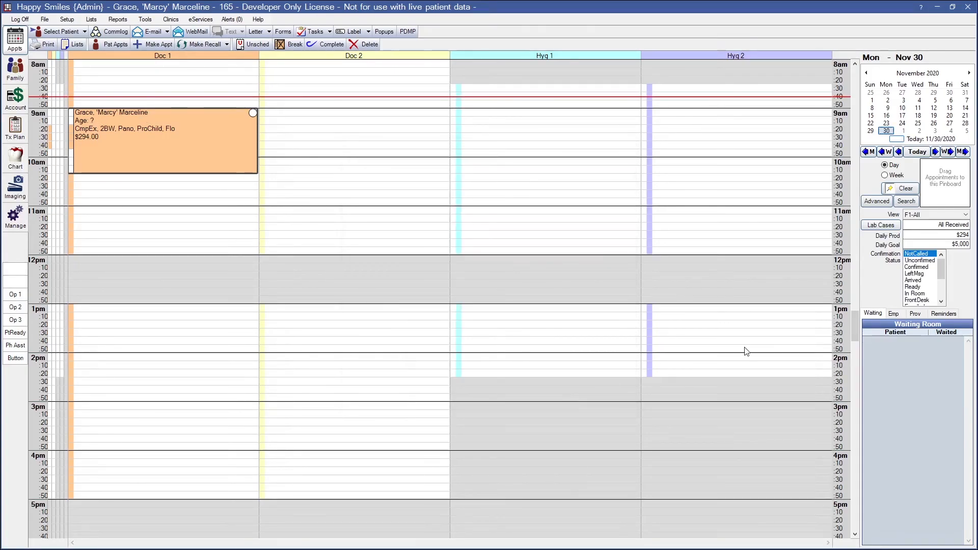
pyautogui.moveTo(532, 212)
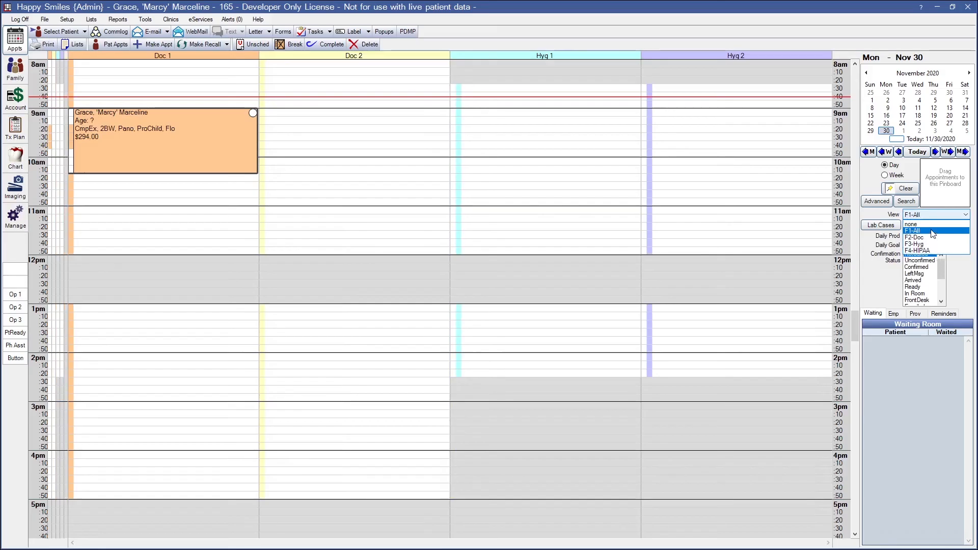
pyautogui.click(912, 230)
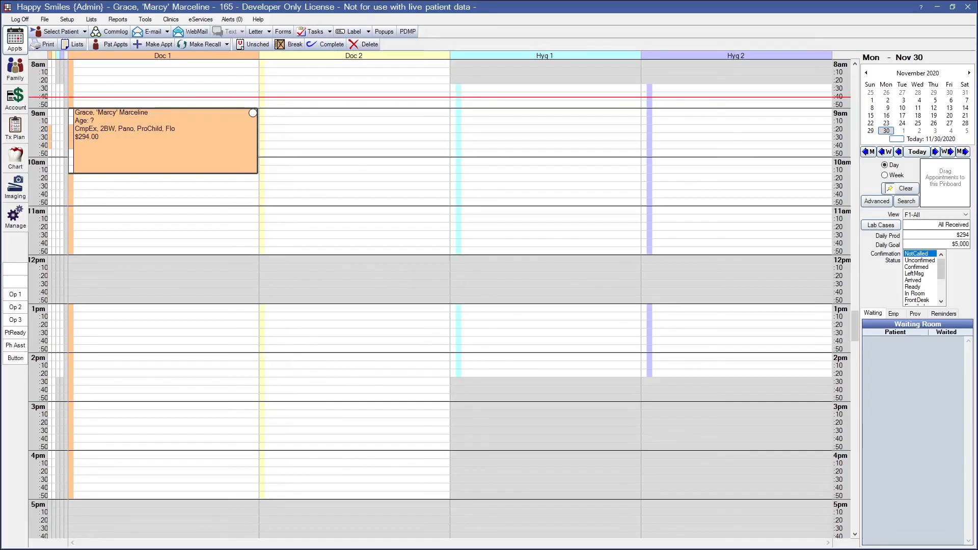
pyautogui.moveTo(549, 158)
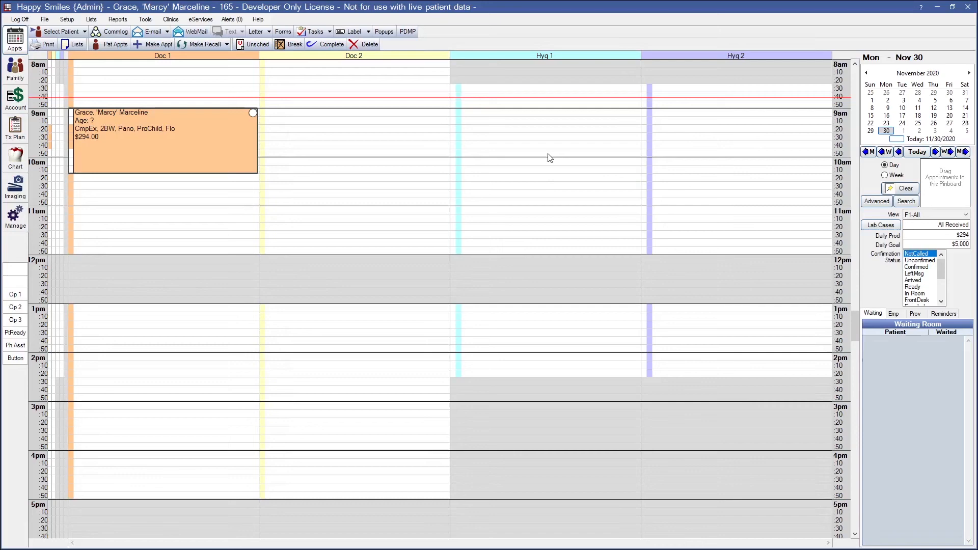
pyautogui.moveTo(106, 140)
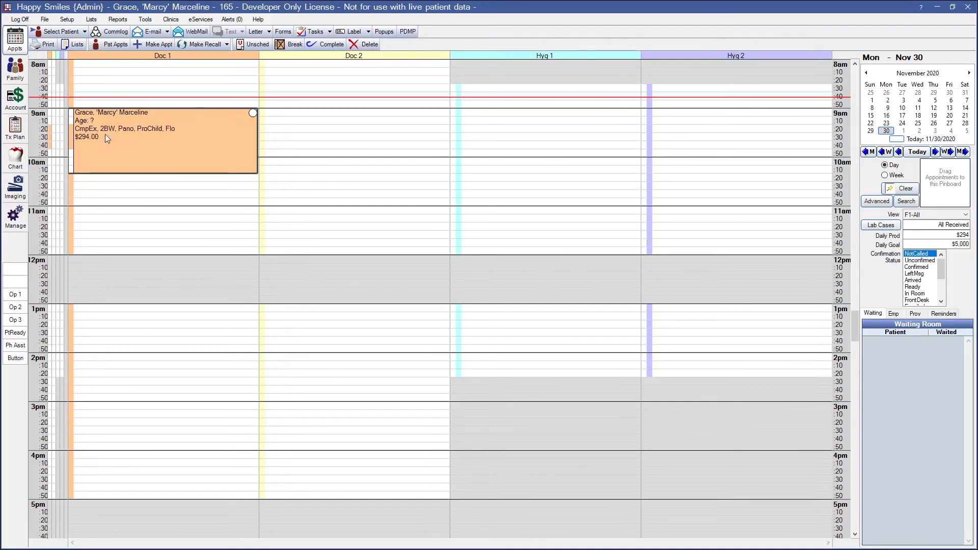
pyautogui.moveTo(111, 152)
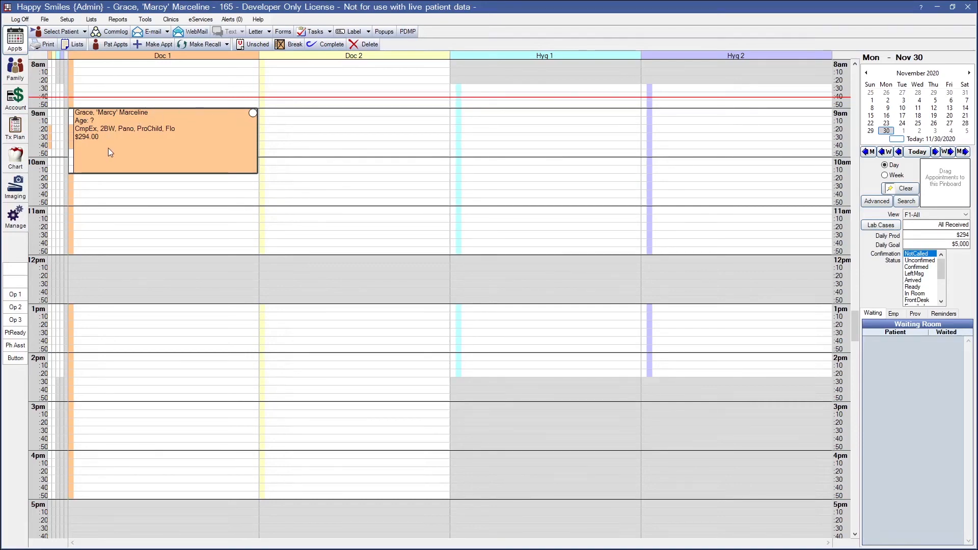